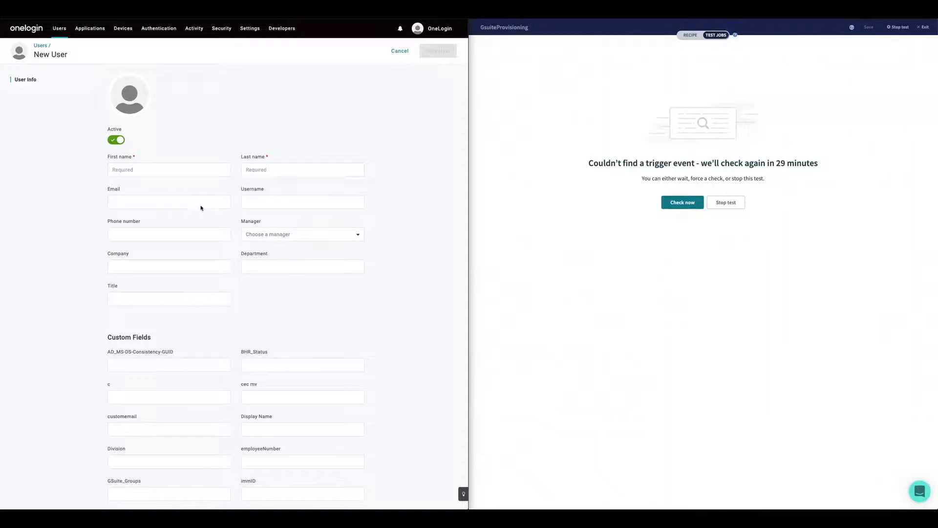
- Enter the user's name and gsuite. onelogin.com email and assign Manager User as manager
{"action": "left_click", "coordinate": [168, 170]}
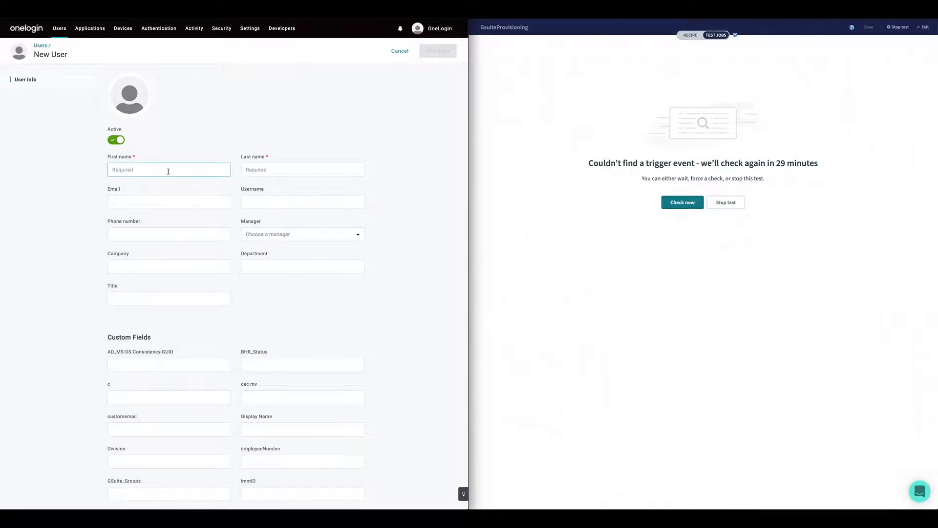
{"action": "left_click", "coordinate": [166, 202]}
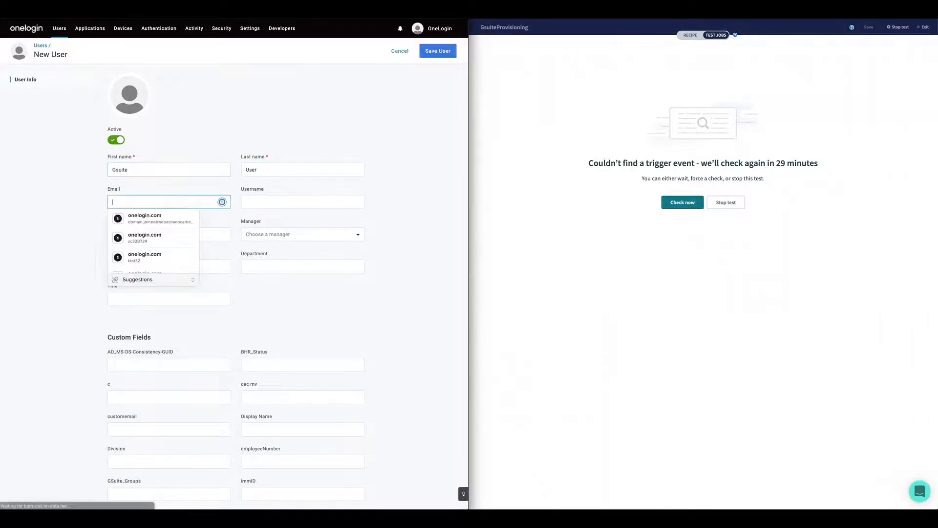
{"action": "type", "text": "gsuite."}
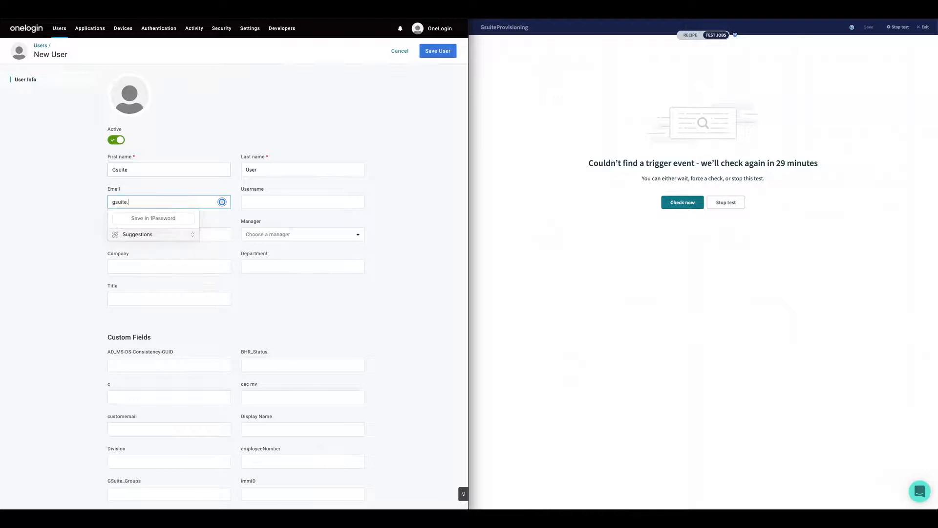
{"action": "left_click", "coordinate": [302, 235]}
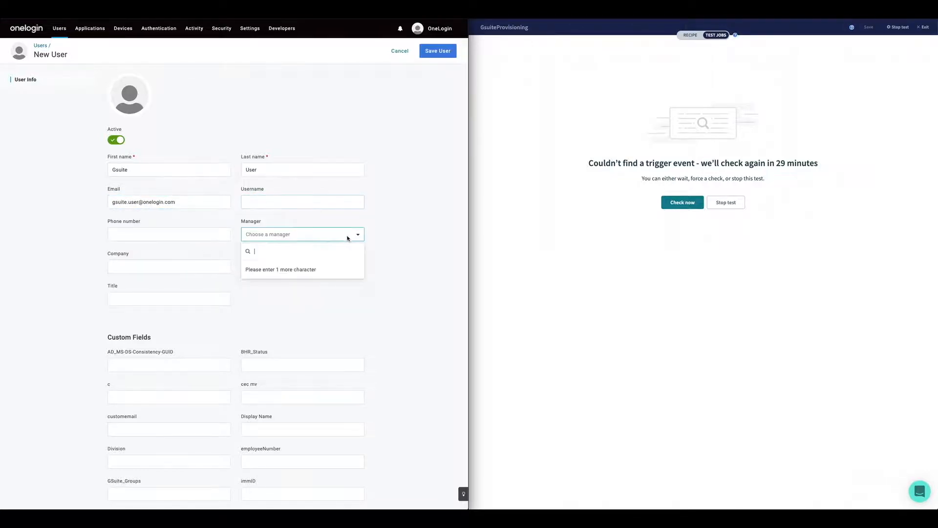
{"action": "type", "text": "mang"}
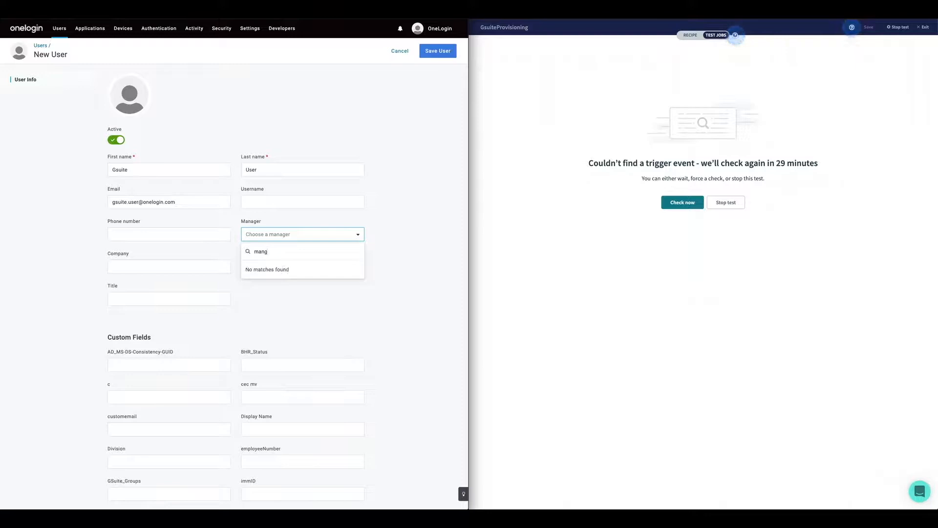
{"action": "left_click", "coordinate": [267, 270]}
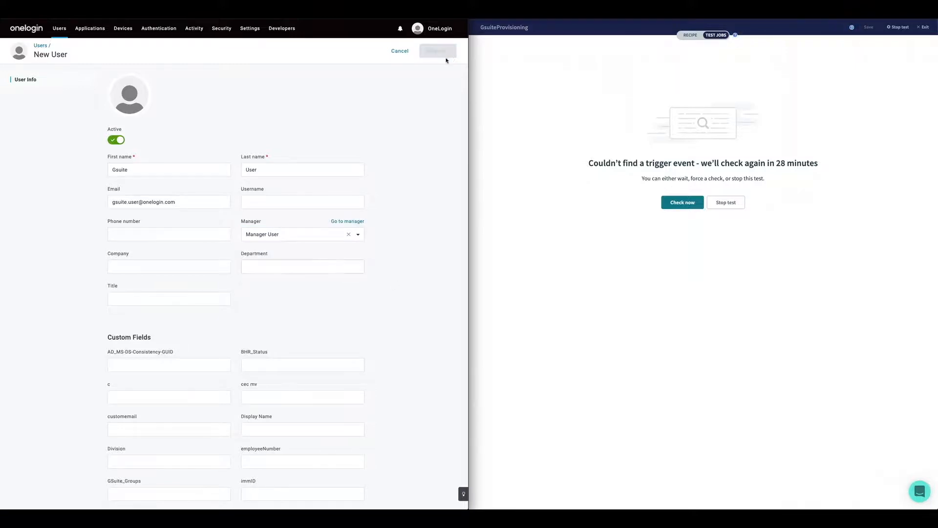
- Save the Gsuite User account and force the waiting recipe test to check now, running the provisioning job
{"action": "left_click", "coordinate": [437, 51]}
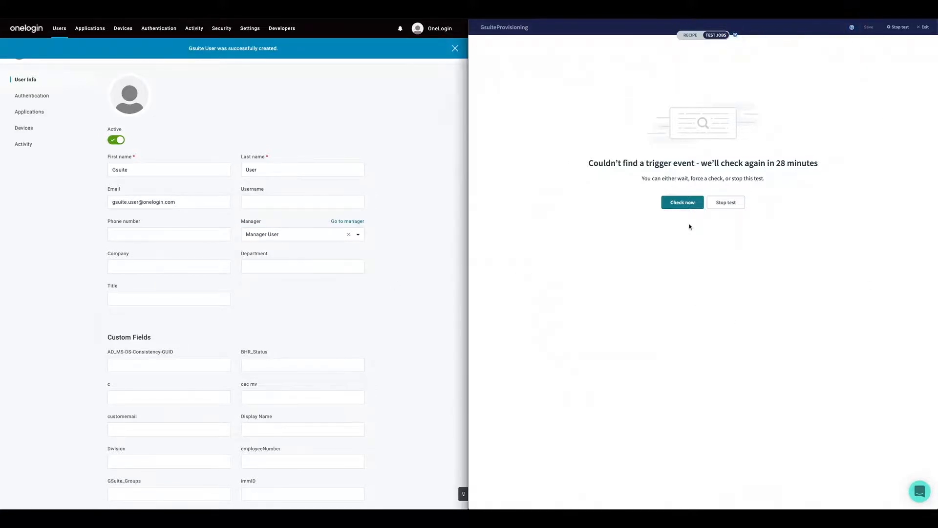
{"action": "left_click", "coordinate": [454, 48]}
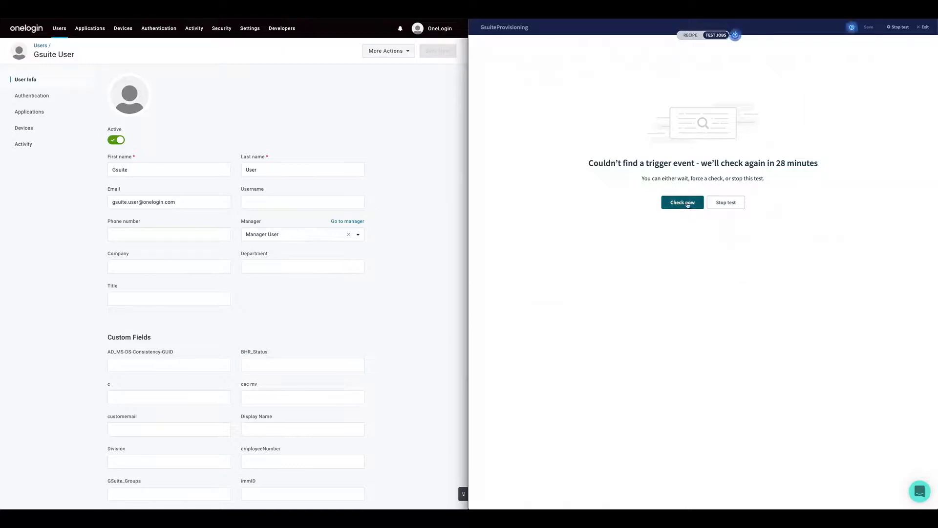
{"action": "left_click", "coordinate": [682, 202]}
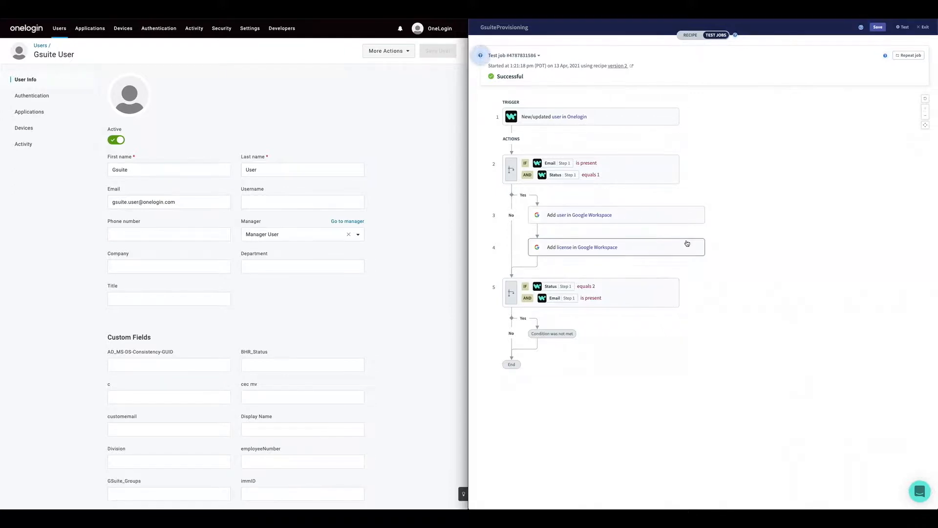
{"action": "mouse_move", "coordinate": [442, 164]}
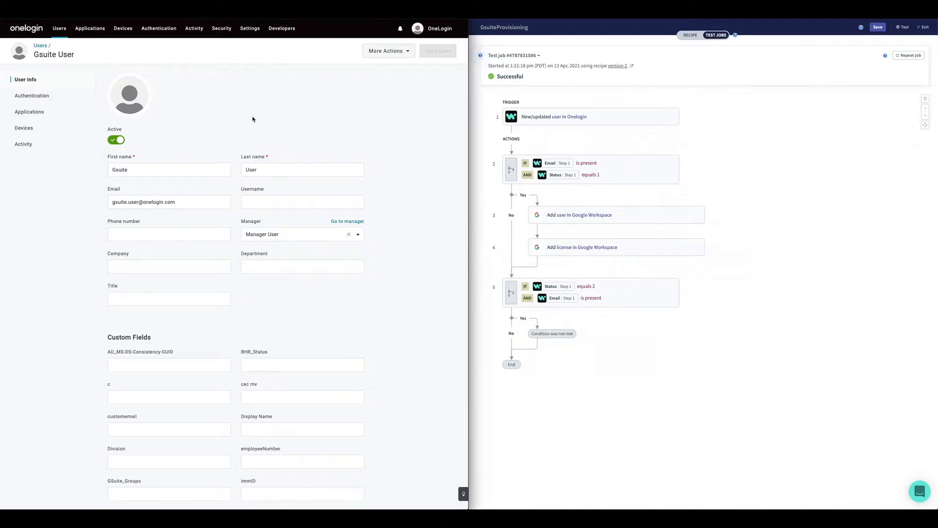
- Deactivate the Gsuite User account in OneLogin and rerun the recipe test to follow the update-user branch
{"action": "left_click", "coordinate": [115, 140]}
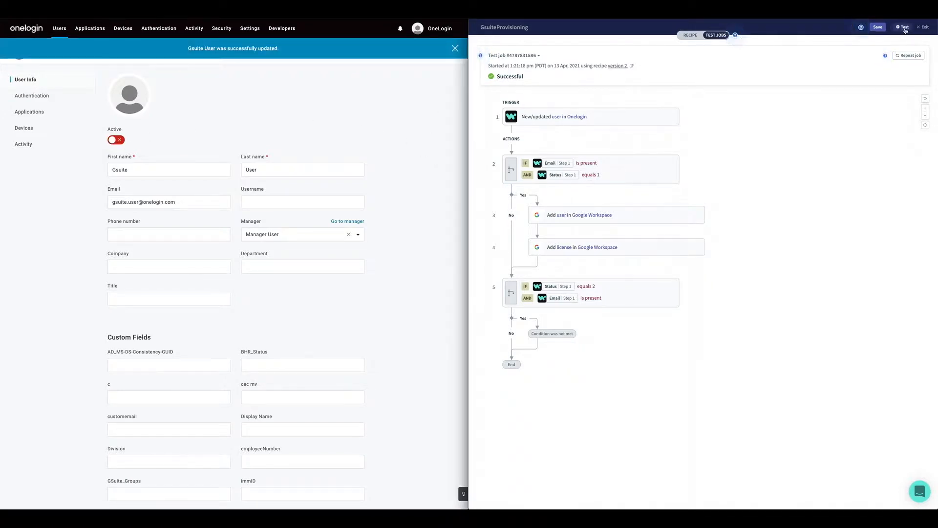
{"action": "left_click", "coordinate": [903, 28]}
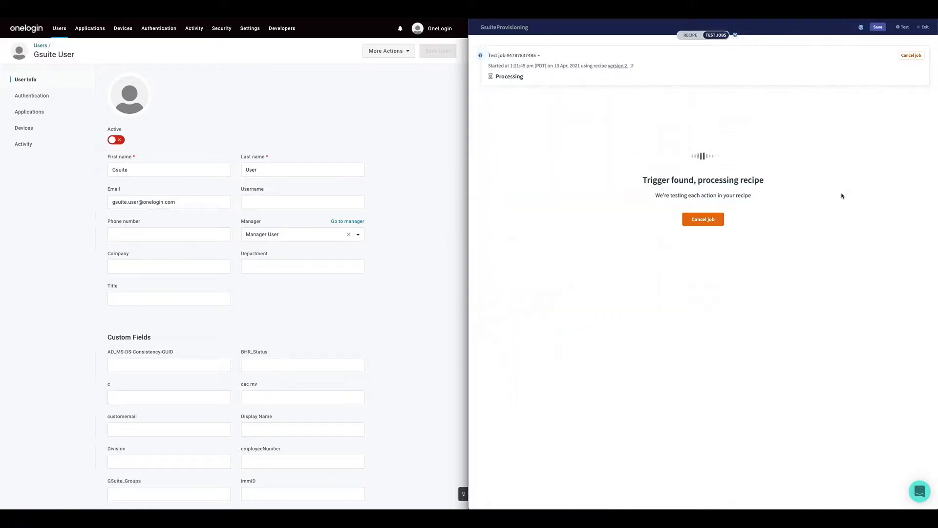
{"action": "mouse_move", "coordinate": [411, 144]}
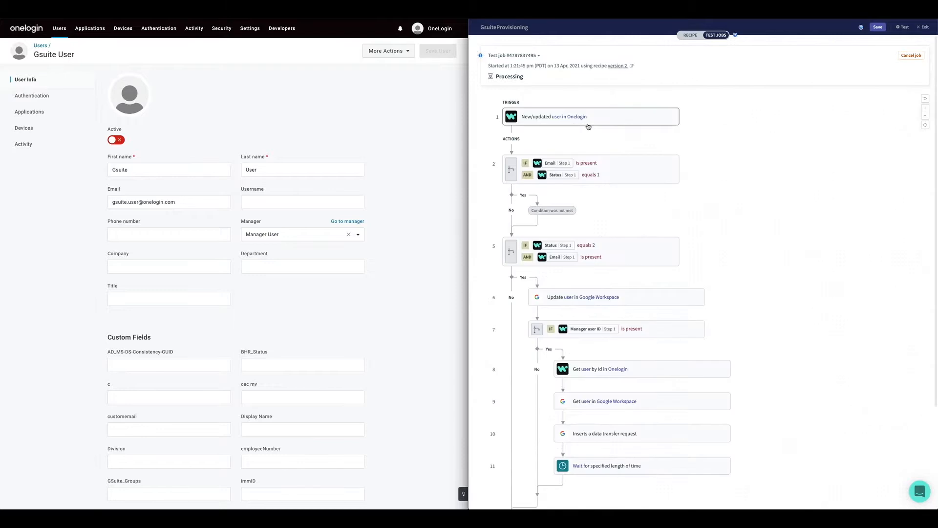
{"action": "scroll", "scroll_direction": "down", "scroll_amount": 3}
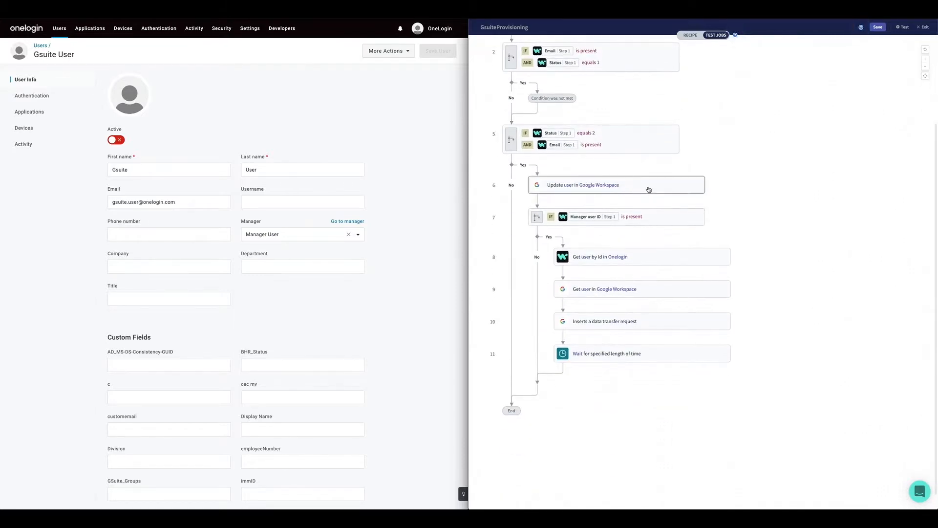
{"action": "mouse_move", "coordinate": [687, 281]}
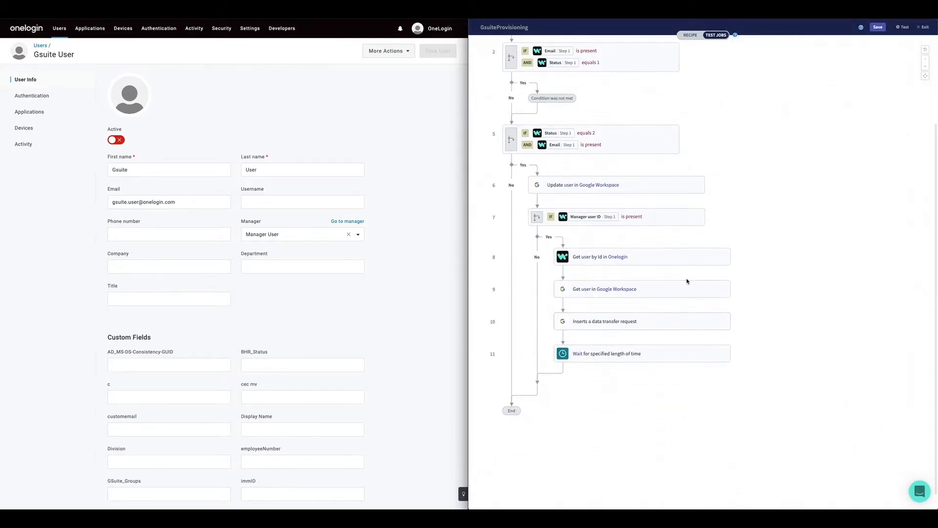